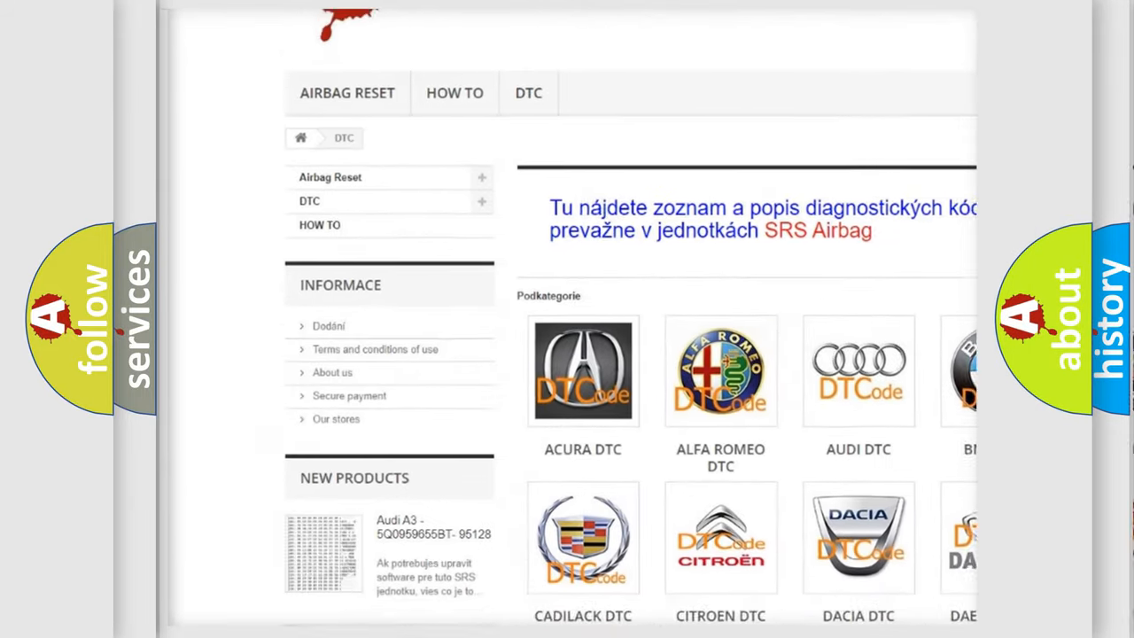
{"action": "scroll", "scroll_direction": "down", "scroll_amount": 3}
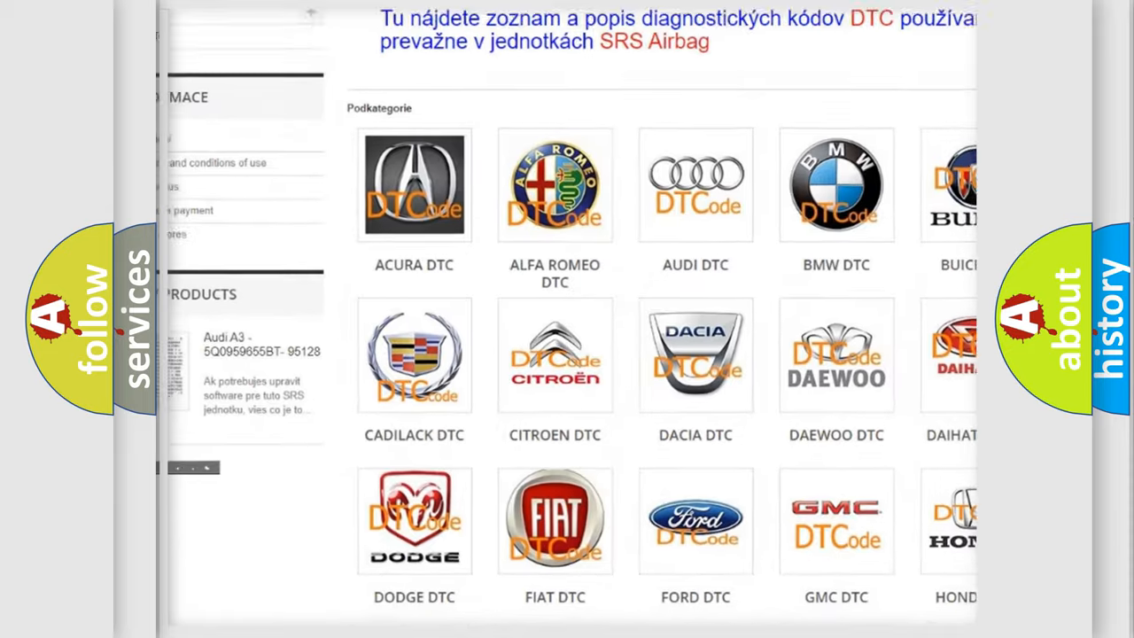
{"action": "scroll", "scroll_direction": "down", "scroll_amount": 3}
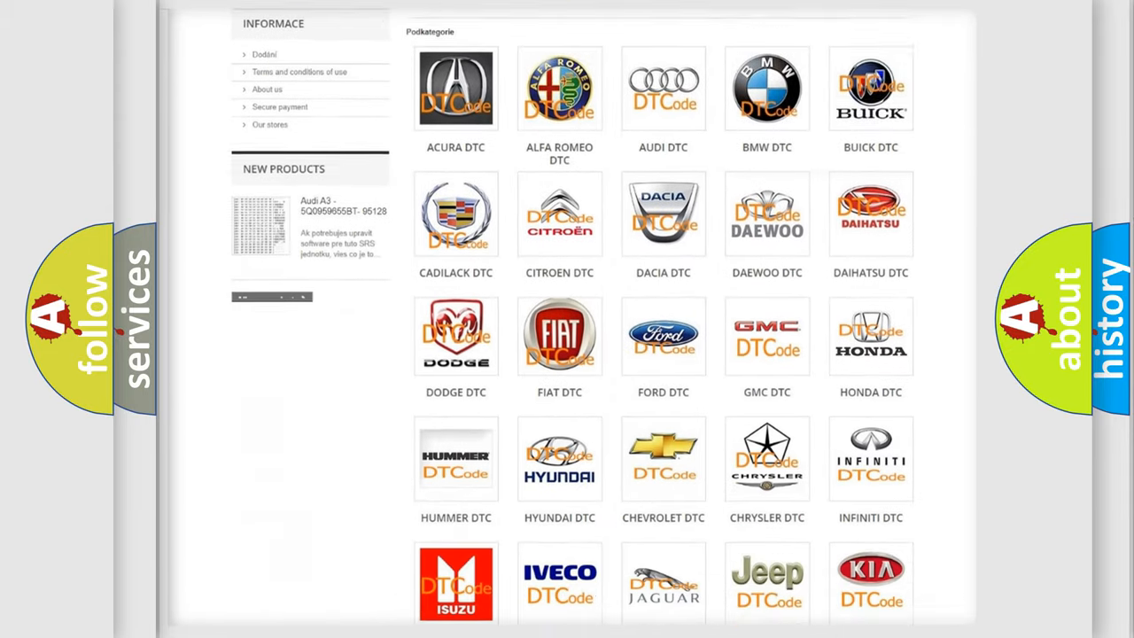
{"action": "scroll", "scroll_direction": "down", "scroll_amount": 3}
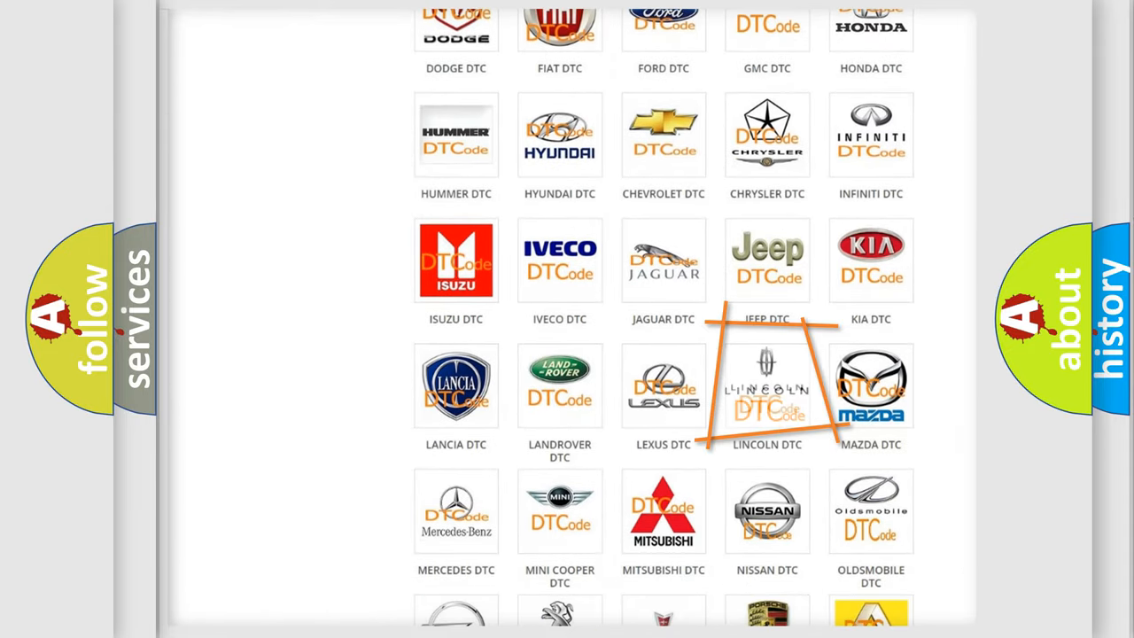